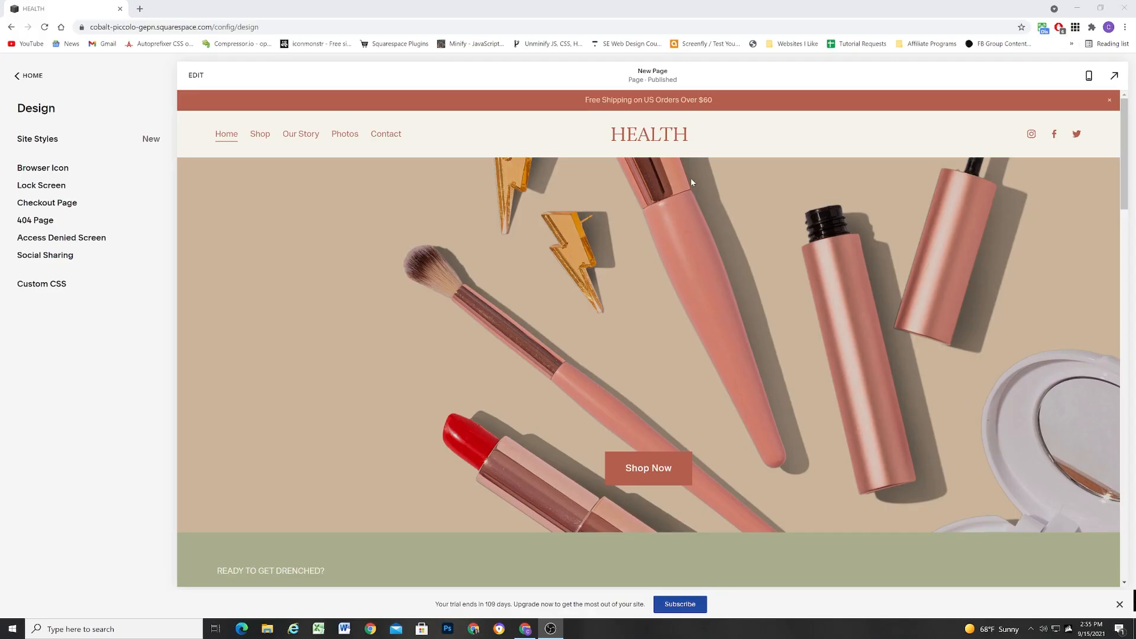
# Enter homepage editing and show the hero section's Background settings with its product photo.
pyautogui.click(195, 75)
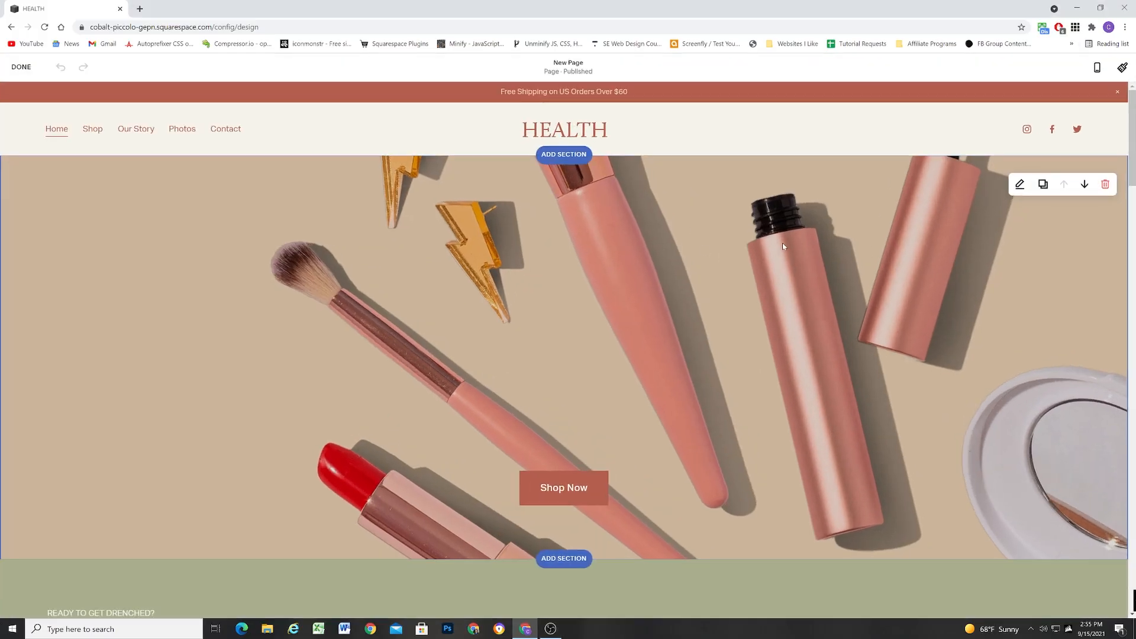
pyautogui.click(1019, 185)
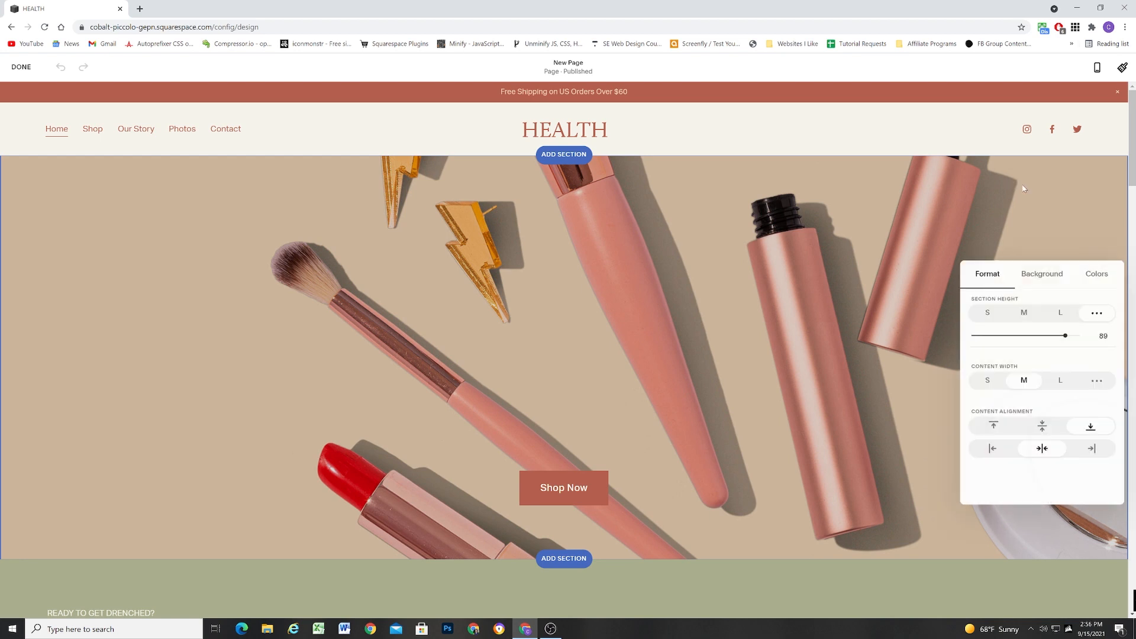
pyautogui.click(1041, 273)
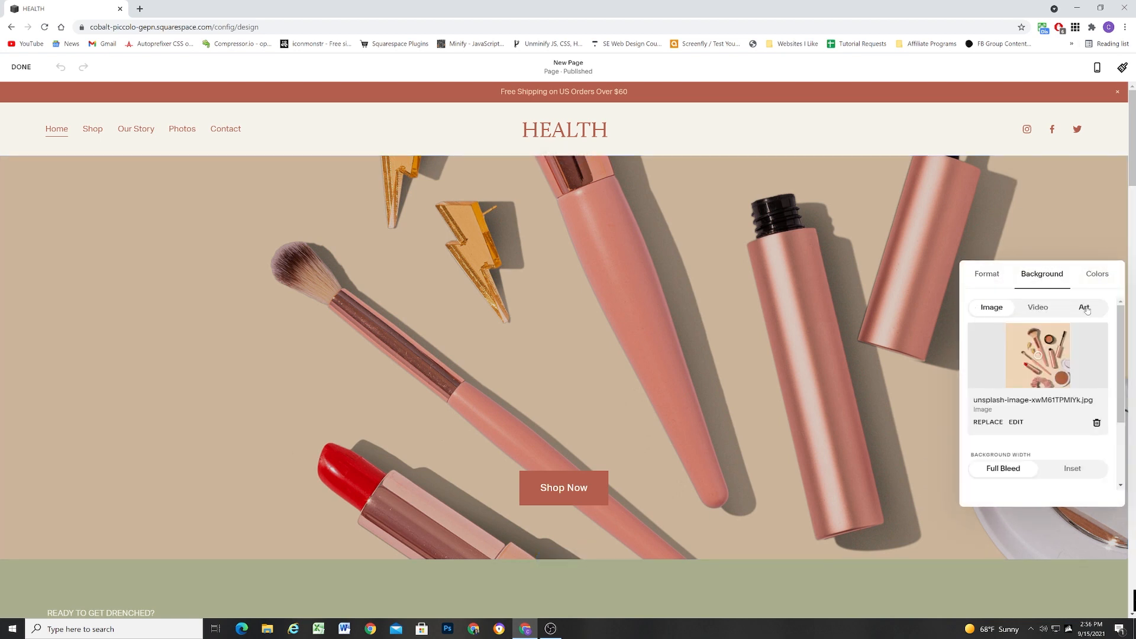
# Switch the hero background to Art, choose the scattered-shapes preset and its star variation, then its customization.
pyautogui.click(1084, 308)
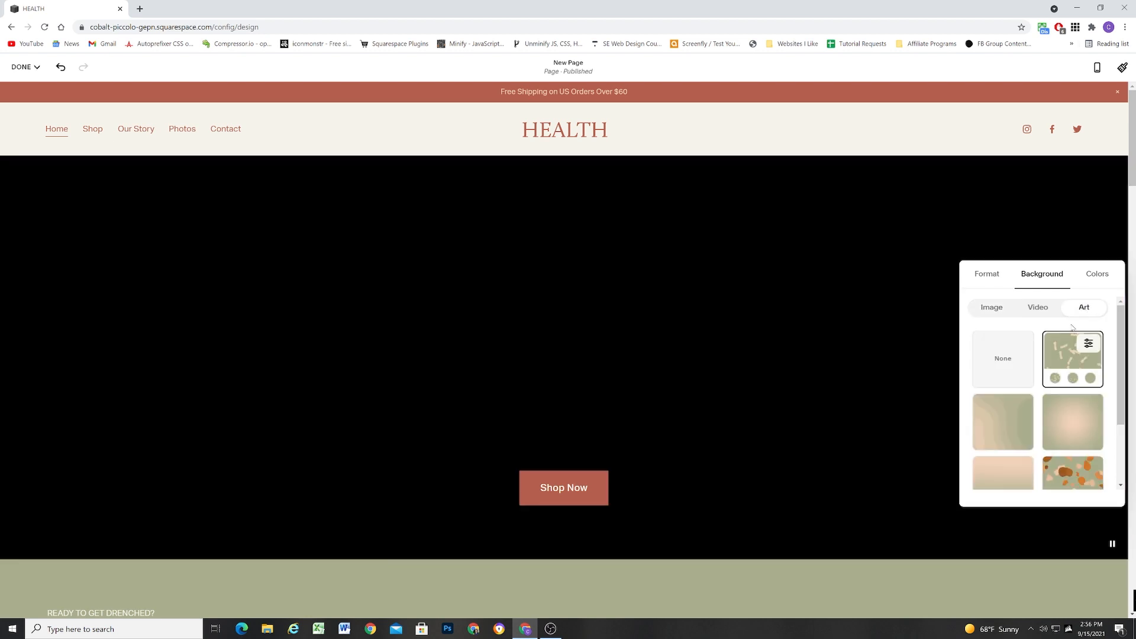
pyautogui.click(1072, 358)
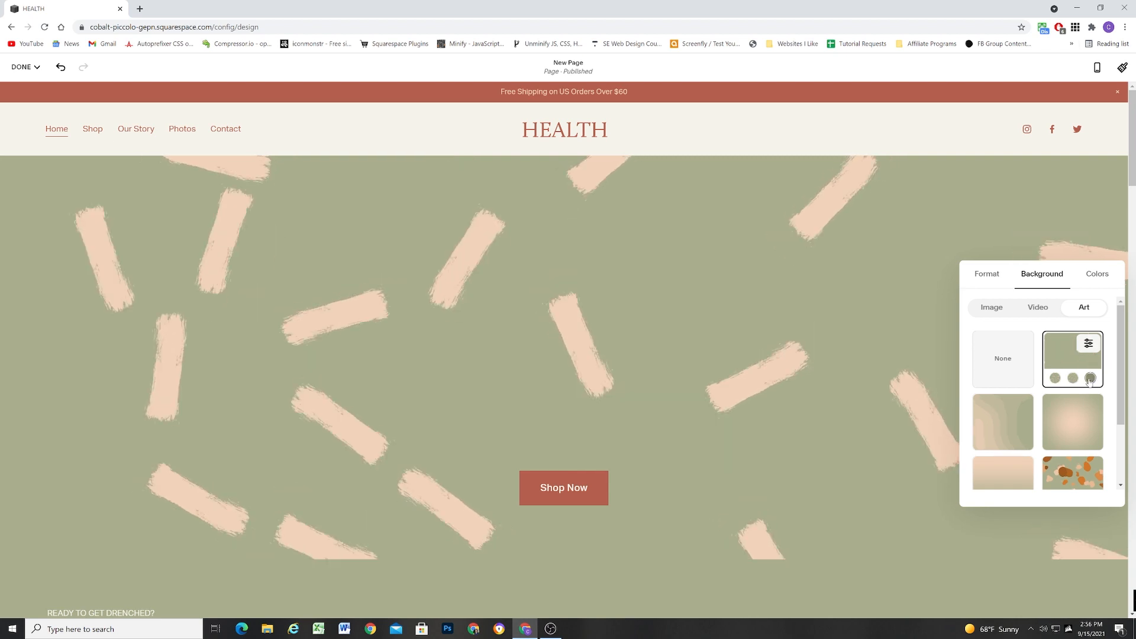
pyautogui.click(1090, 379)
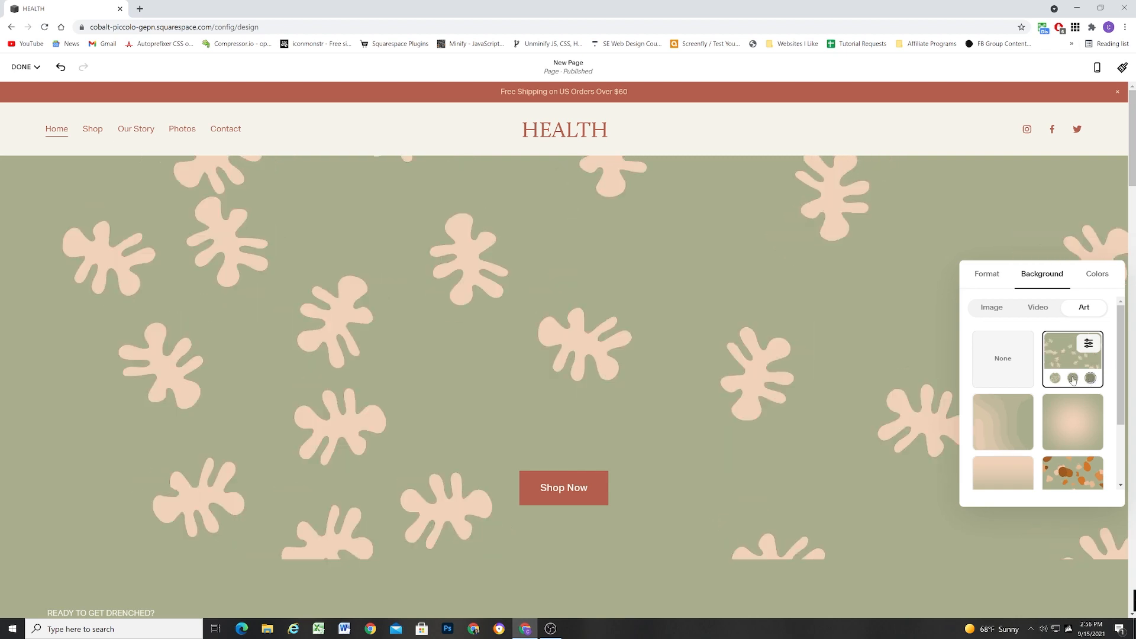
pyautogui.click(1055, 379)
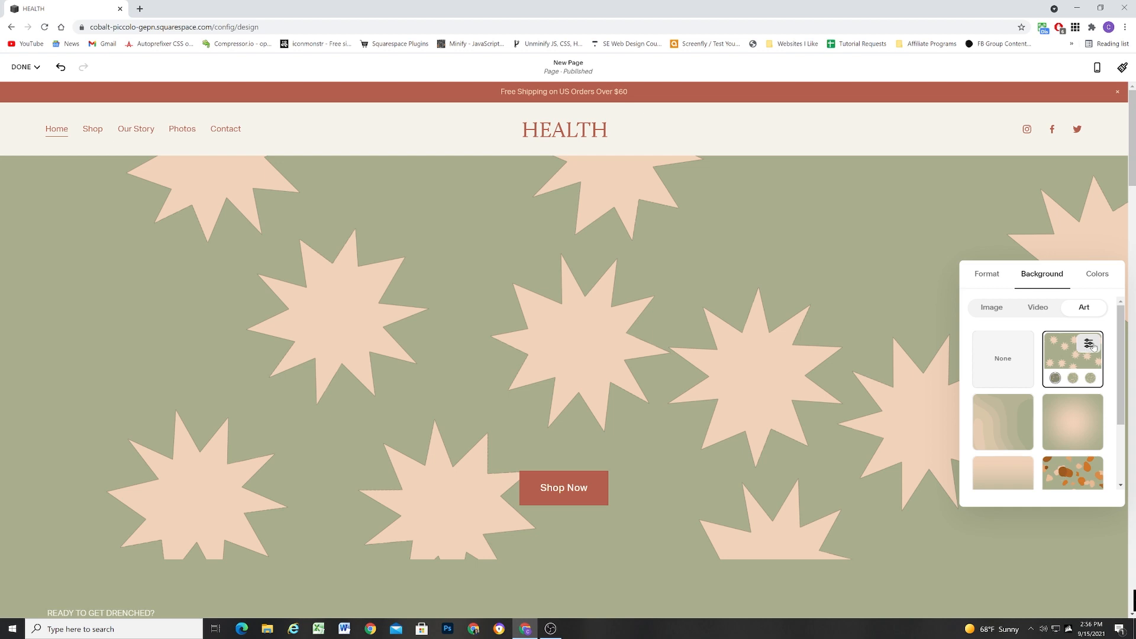
pyautogui.click(1089, 344)
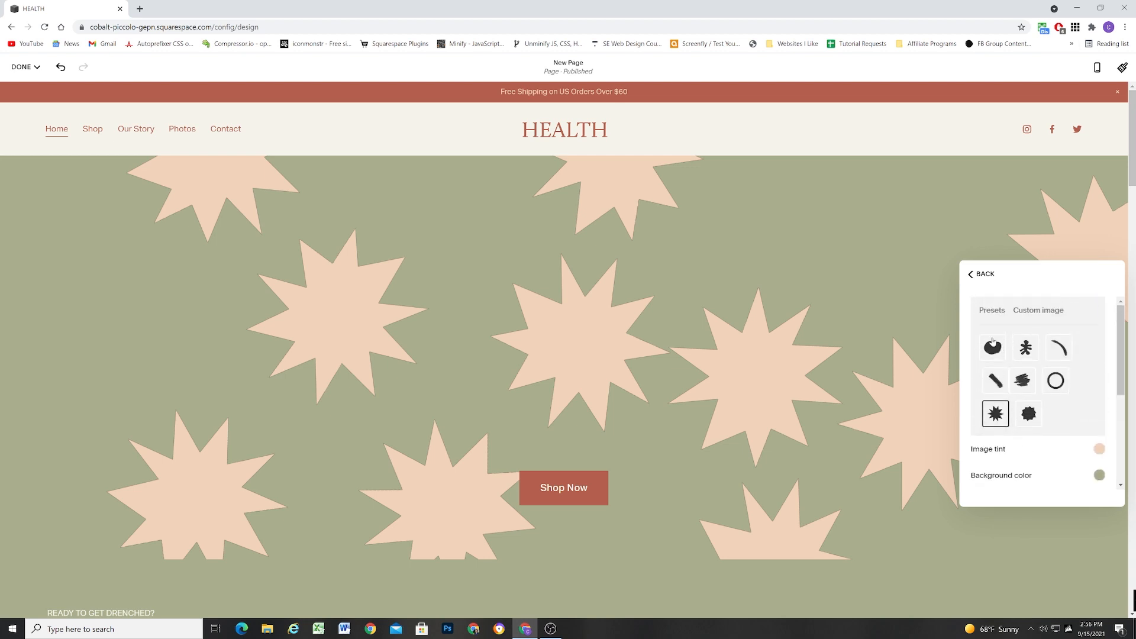
# Choose the curved brush stroke shape and keep its image tint peach.
pyautogui.click(992, 347)
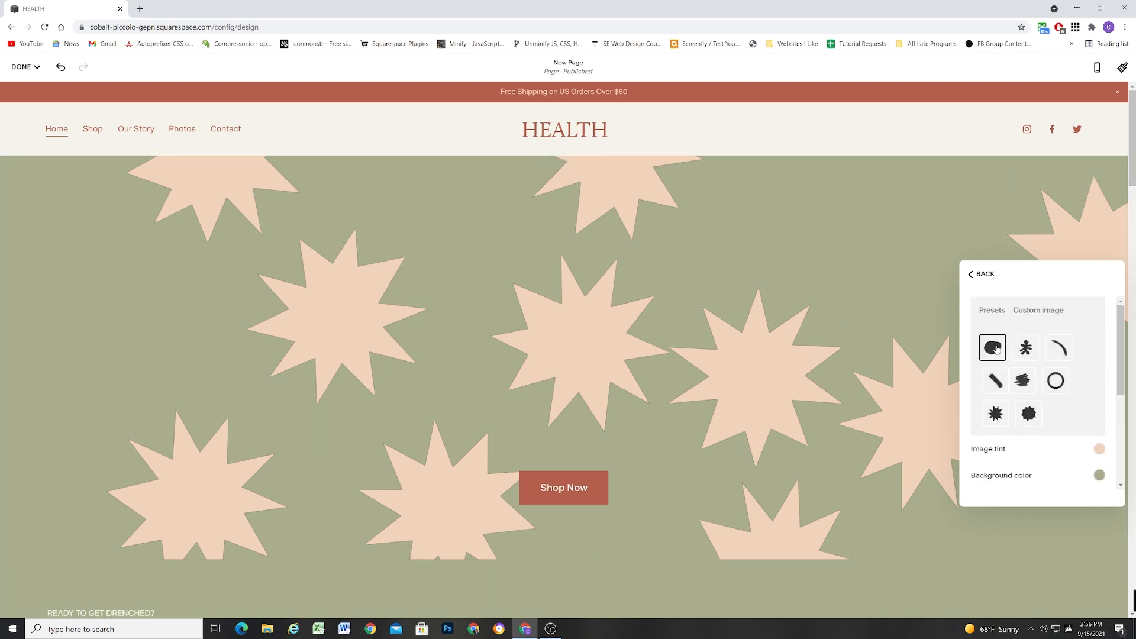
pyautogui.click(1057, 348)
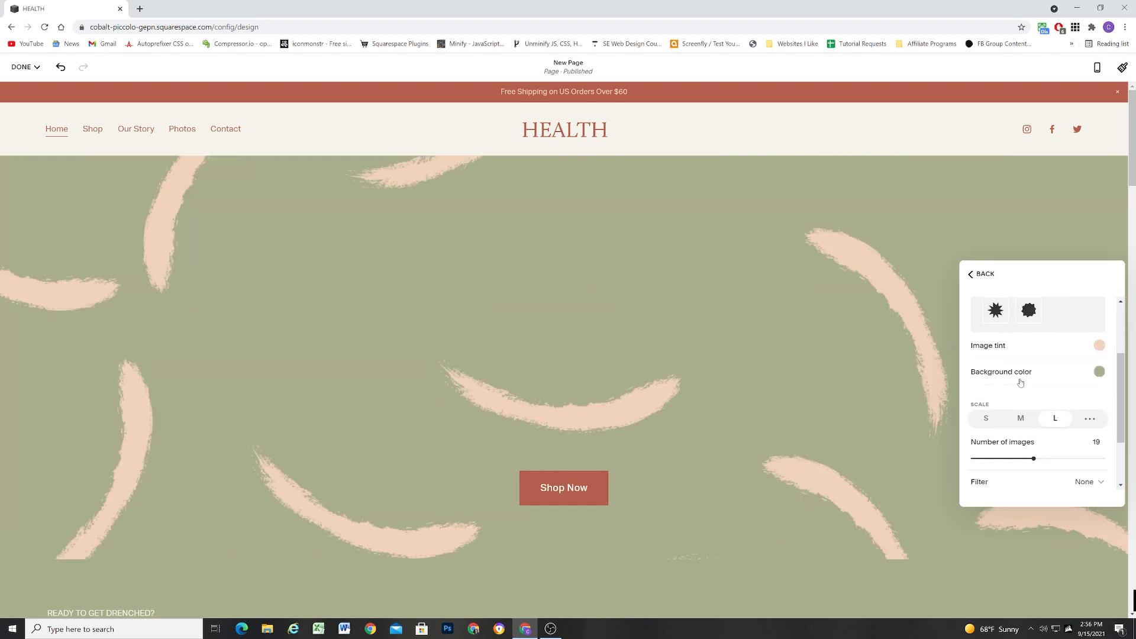
pyautogui.click(1099, 345)
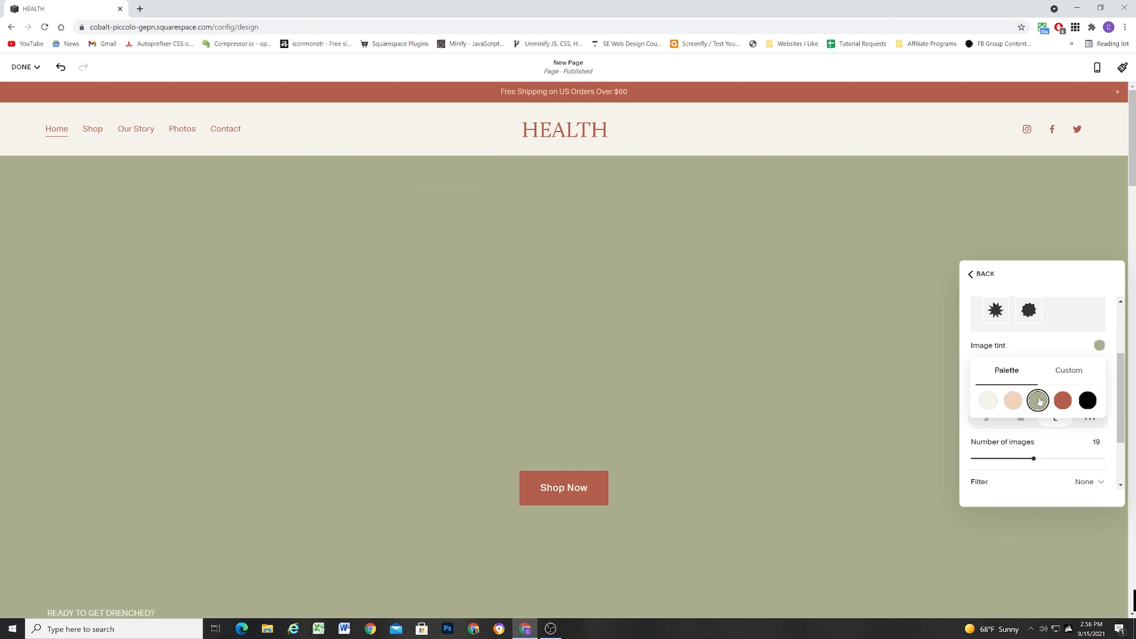
pyautogui.click(1011, 401)
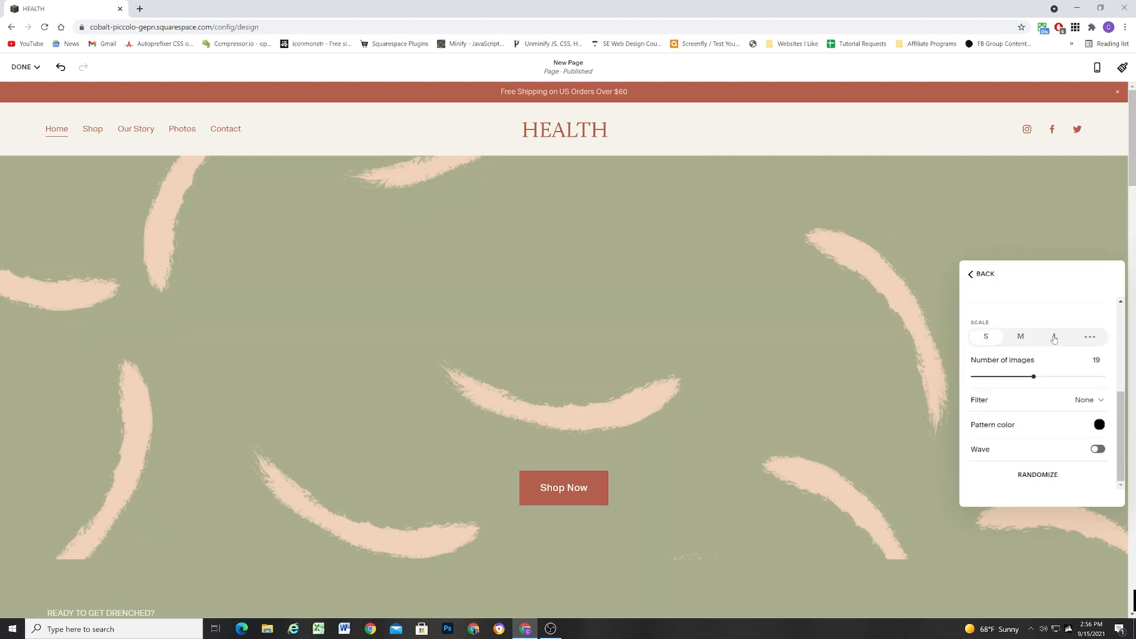
# Set 25 large strokes, try Cross stitch then no filter, and turn the wave effect on.
pyautogui.click(1054, 336)
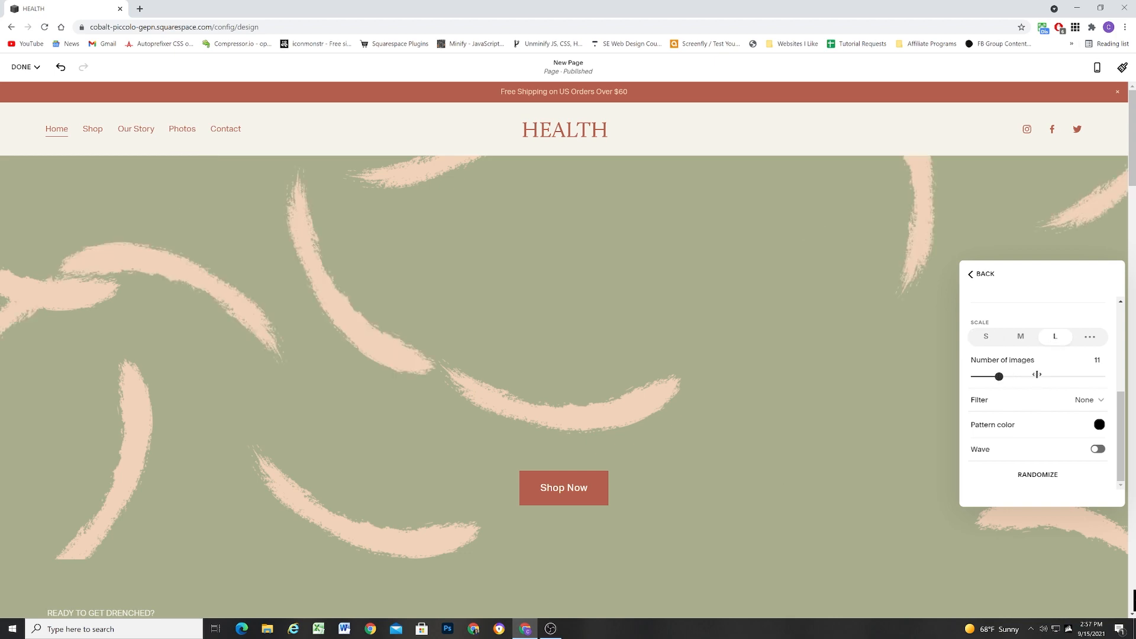
pyautogui.click(1086, 399)
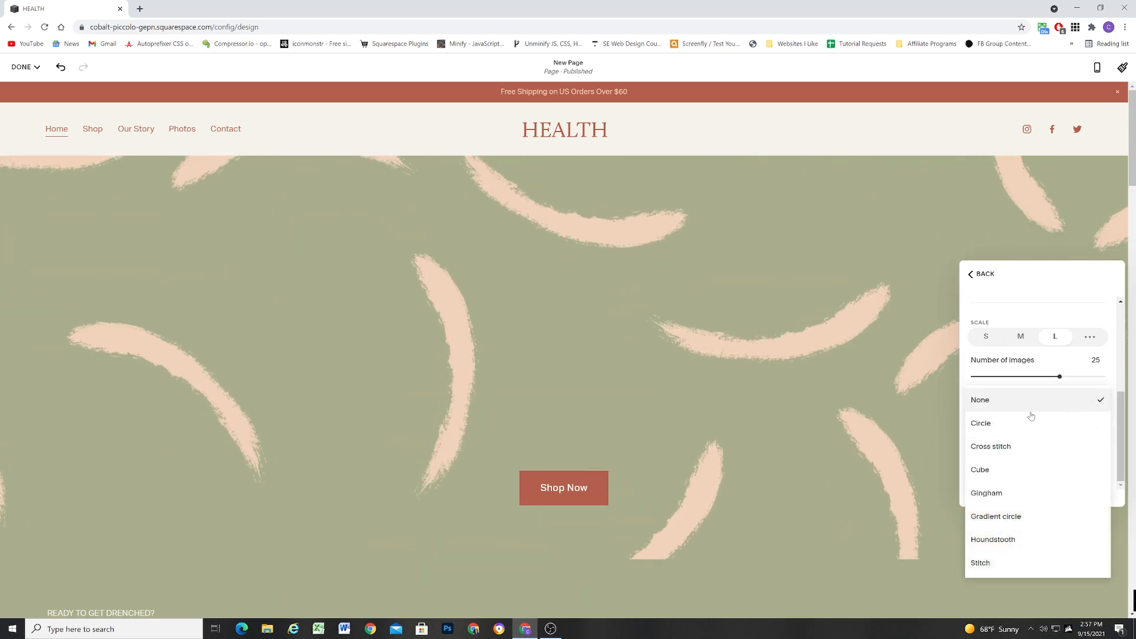
pyautogui.click(991, 447)
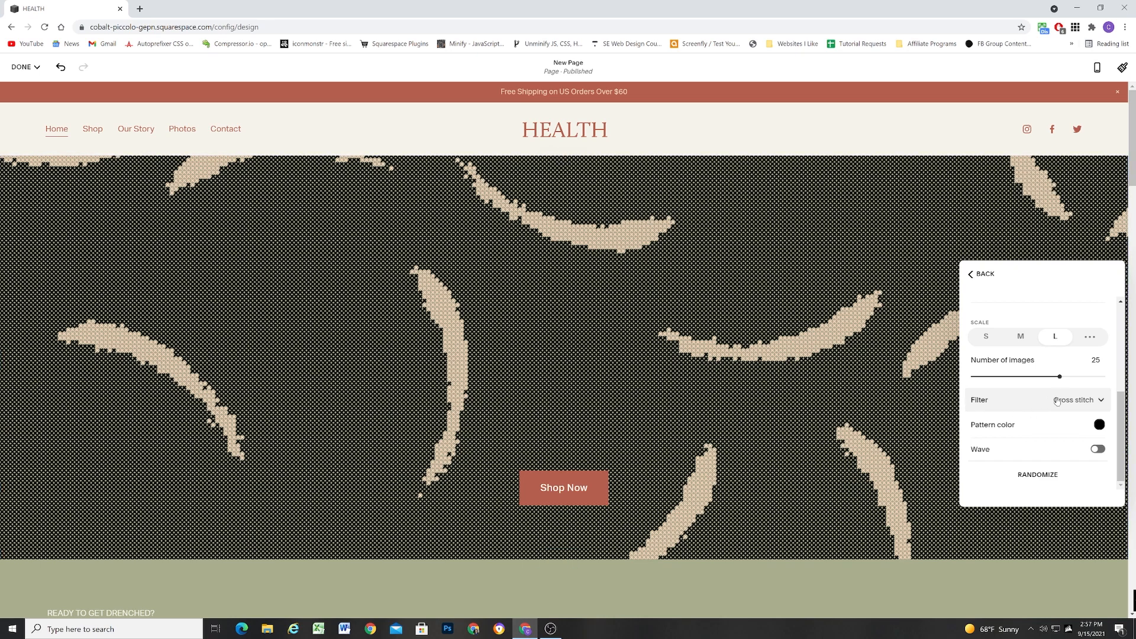
pyautogui.click(1079, 399)
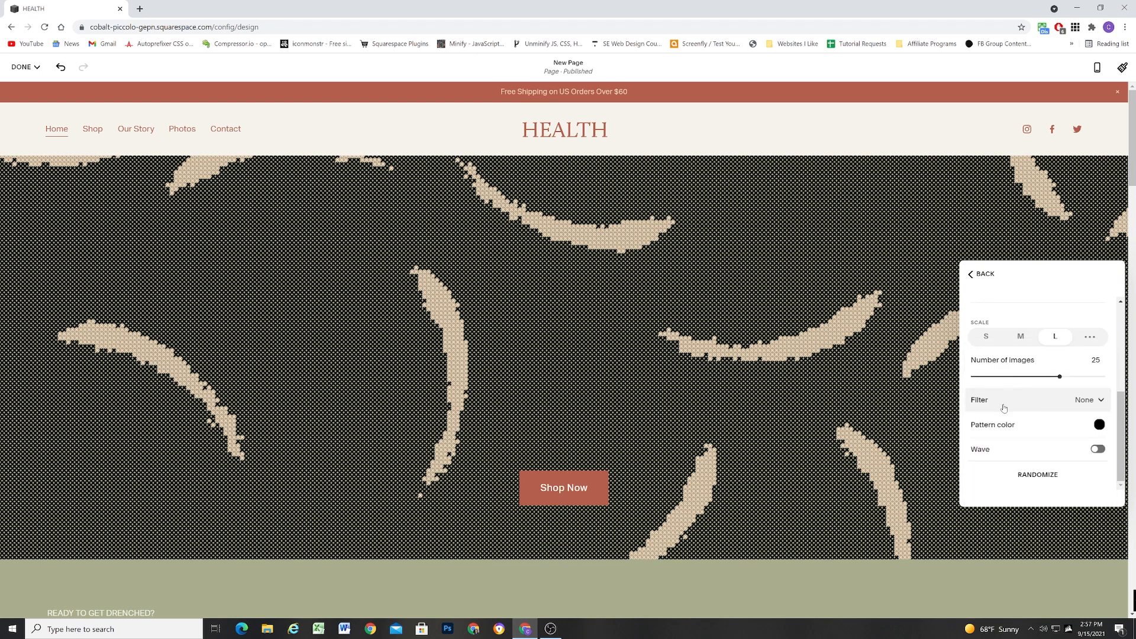
pyautogui.moveTo(1005, 450)
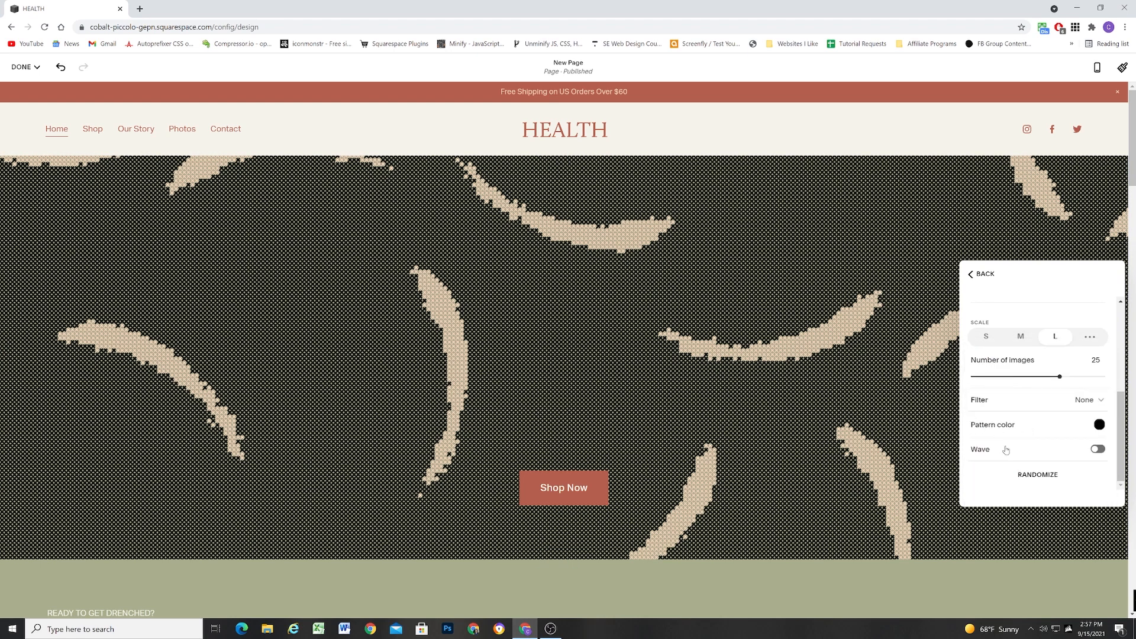
pyautogui.click(1096, 450)
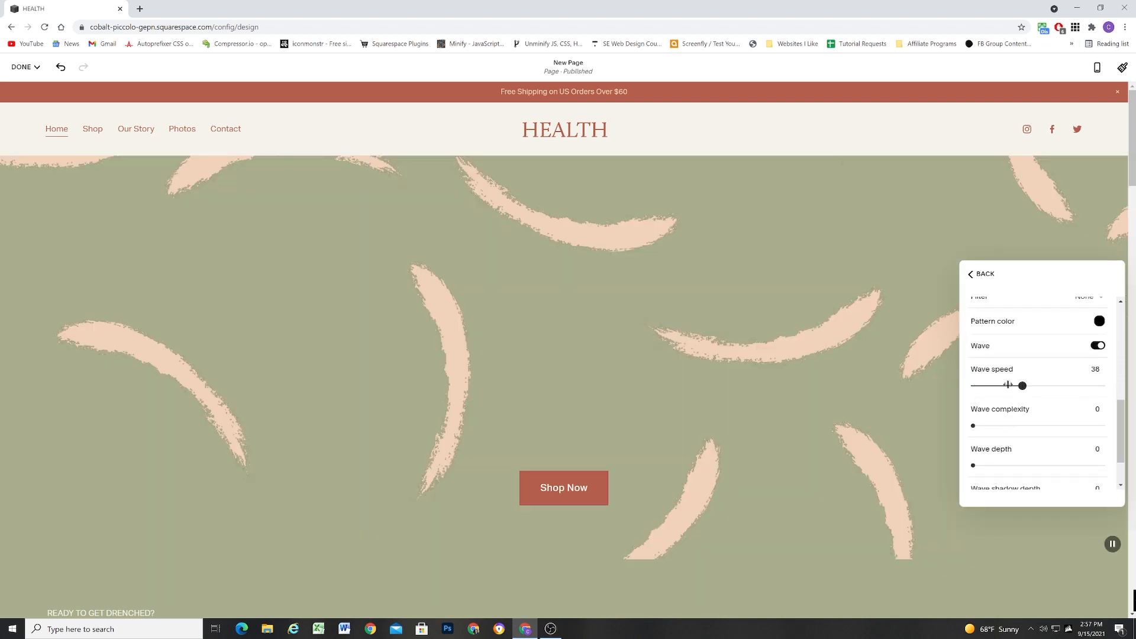
# Set wave speed 27 and complexity 25, then return to the art presets grid.
pyautogui.moveTo(973, 426); pyautogui.dragTo(1005, 426)
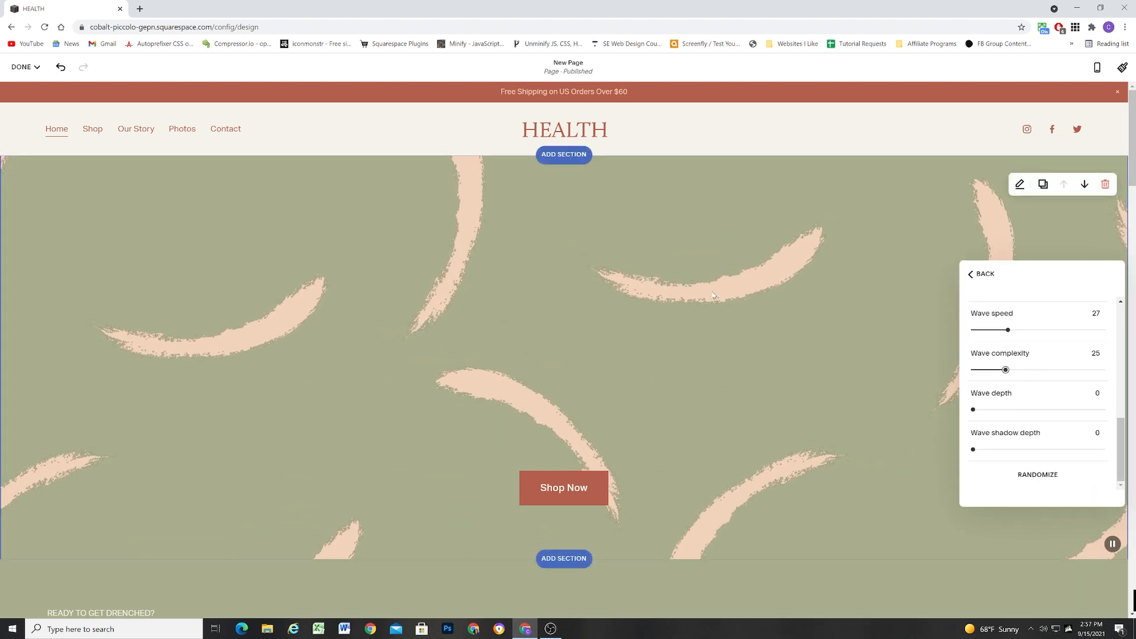
pyautogui.click(980, 274)
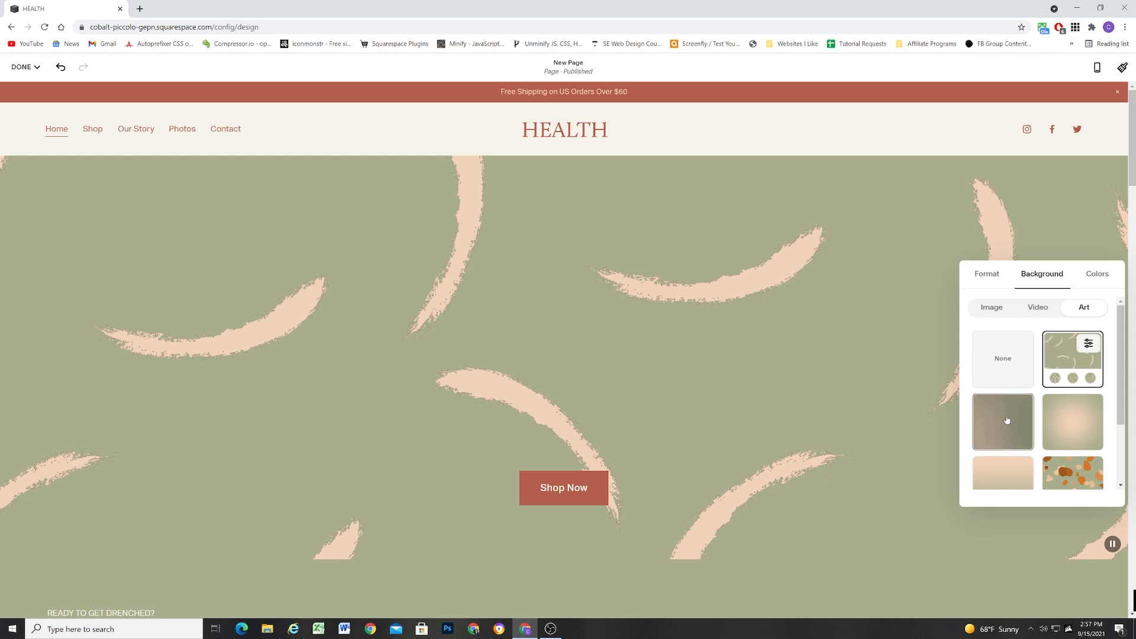
# Apply the wavy blob art preset and view its shape and size settings.
pyautogui.click(1002, 421)
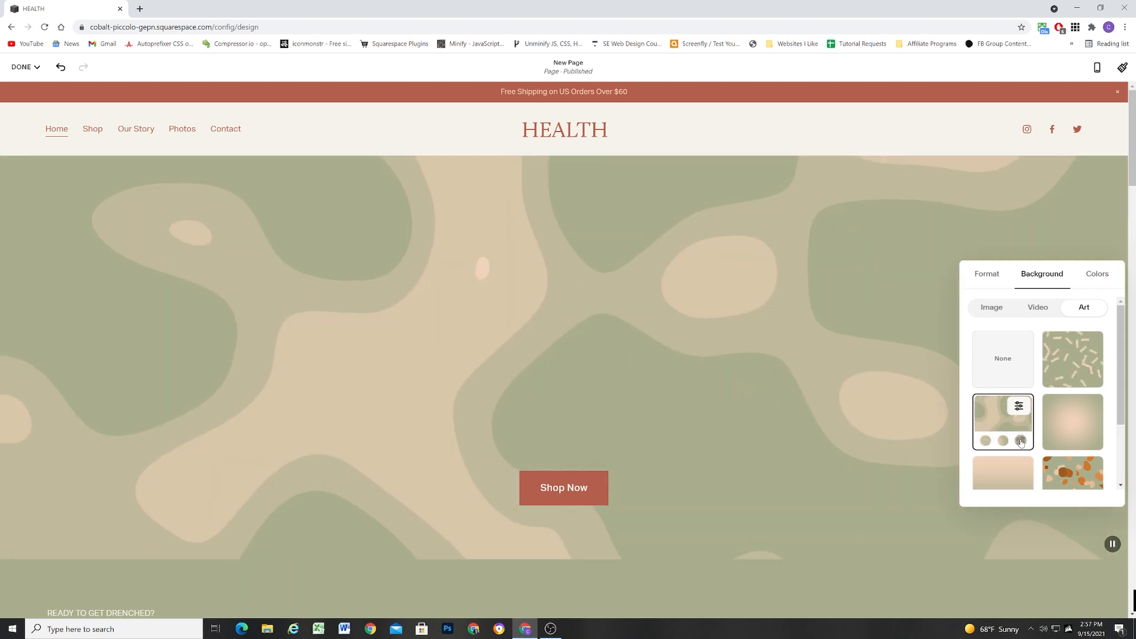
pyautogui.click(1018, 406)
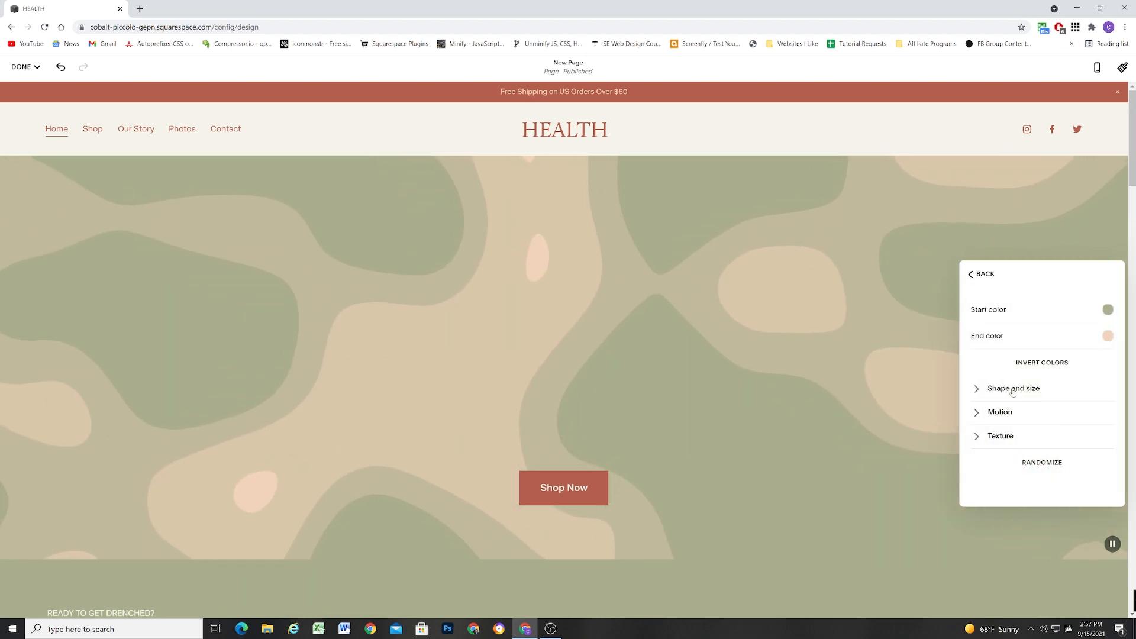
pyautogui.click(999, 411)
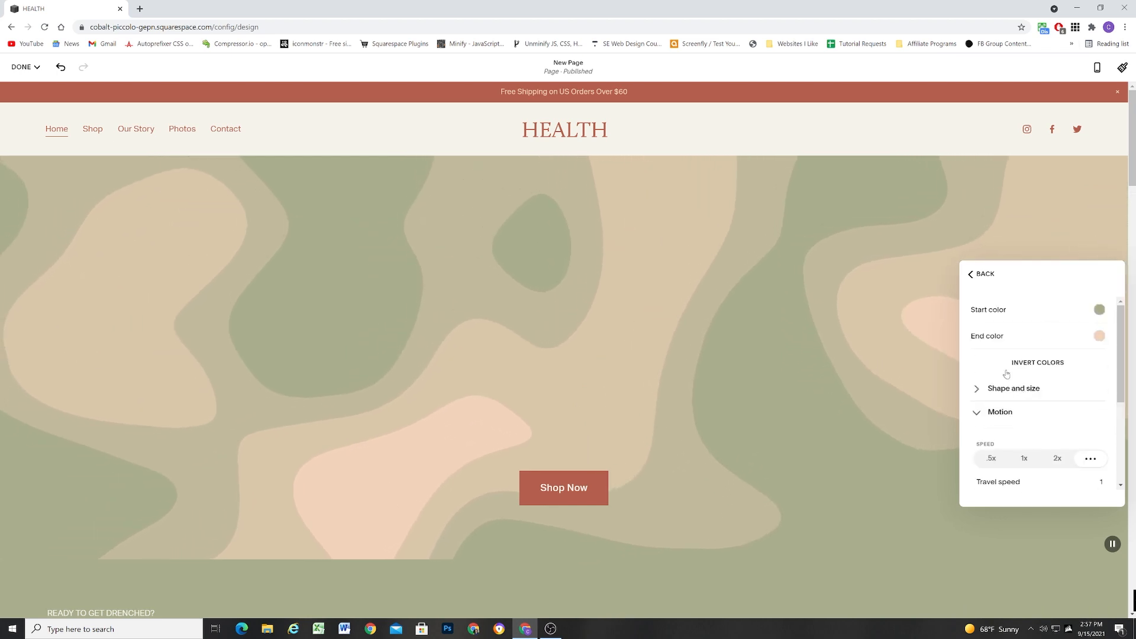
# Back in the presets grid, preview the brushstroke art and browse further presets.
pyautogui.click(980, 273)
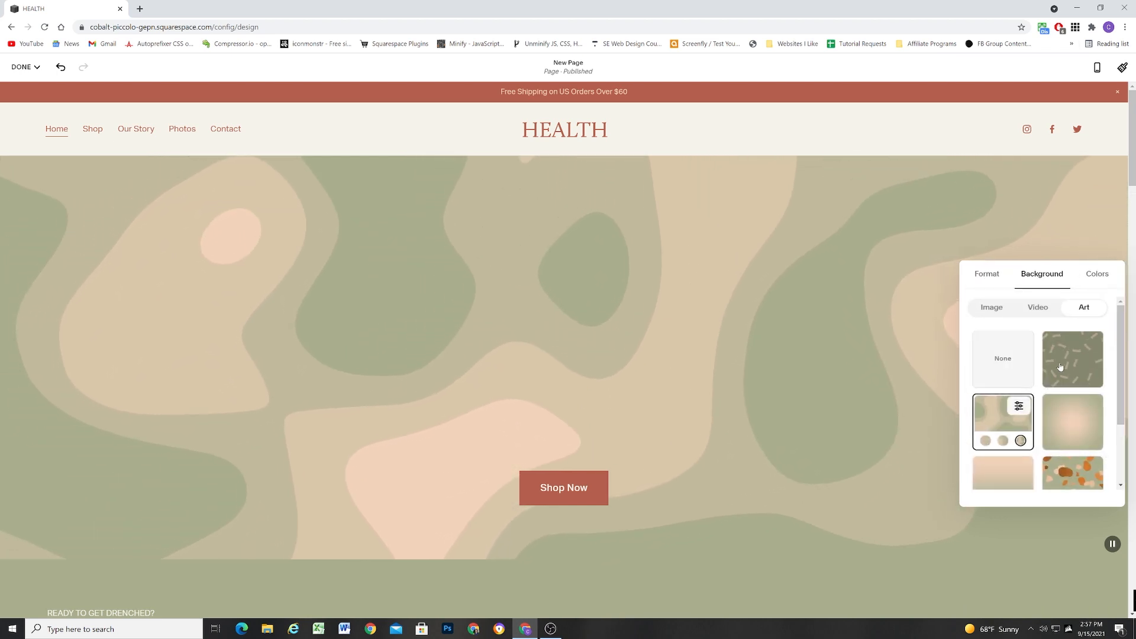
pyautogui.click(1073, 358)
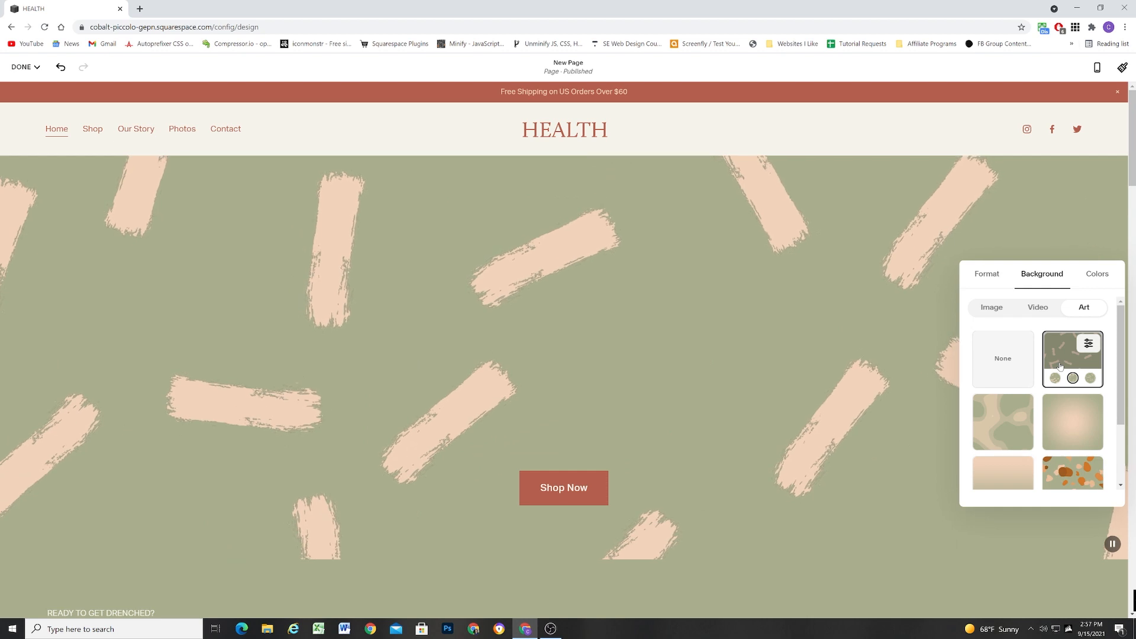
pyautogui.scroll(-3)
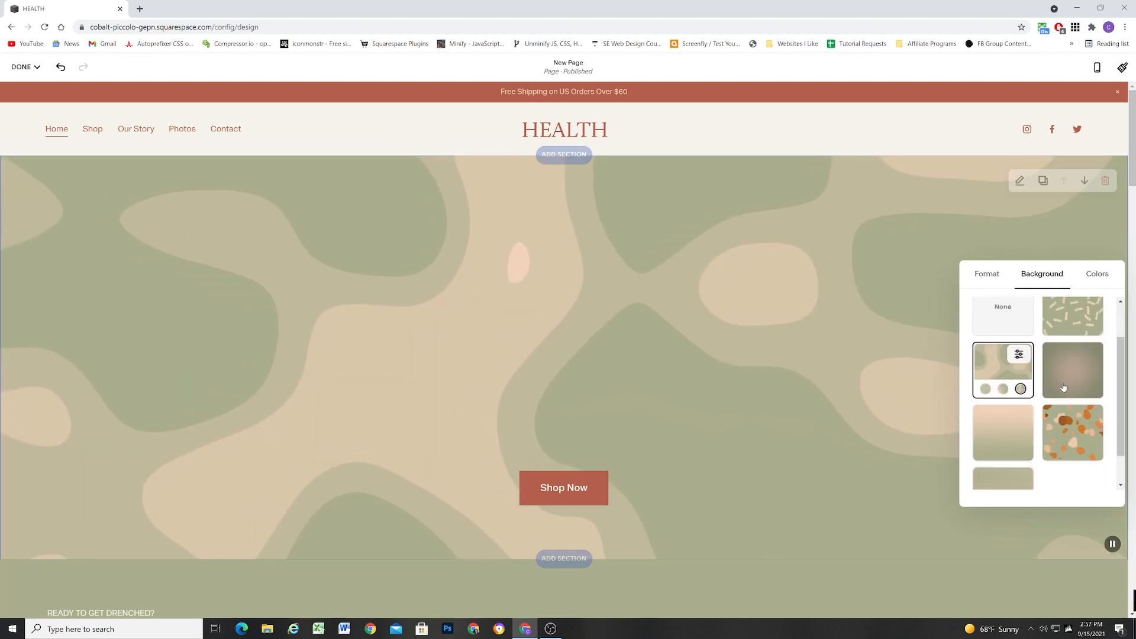
# Apply the radial glow art with Follow cursor motion on at speed 43.
pyautogui.click(1072, 369)
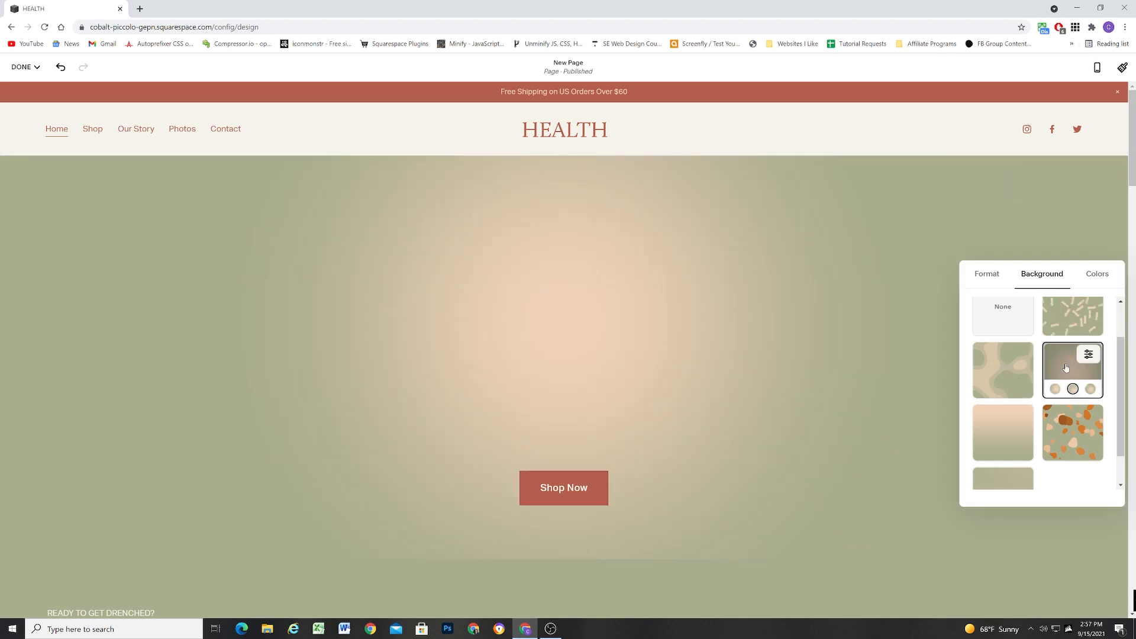
pyautogui.click(1089, 354)
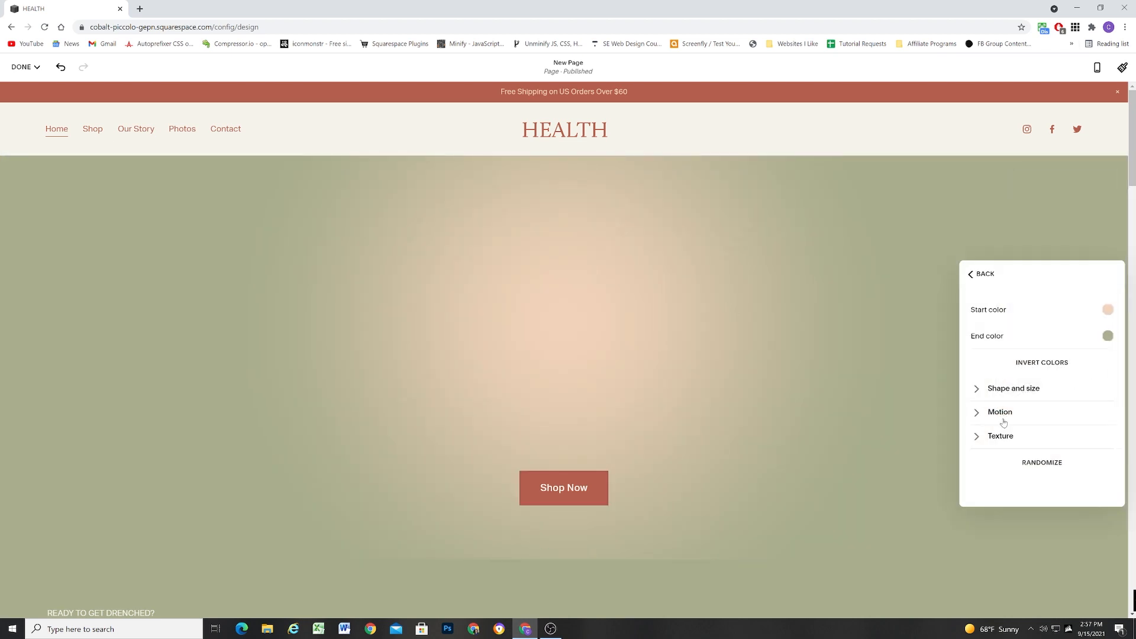
pyautogui.click(999, 412)
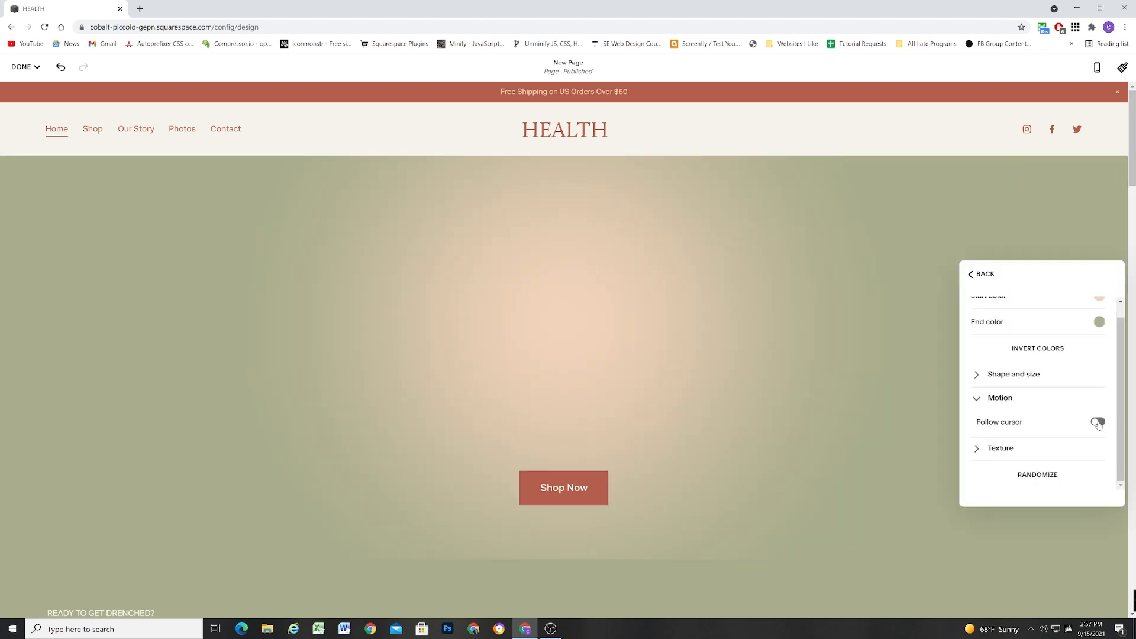
pyautogui.click(1098, 421)
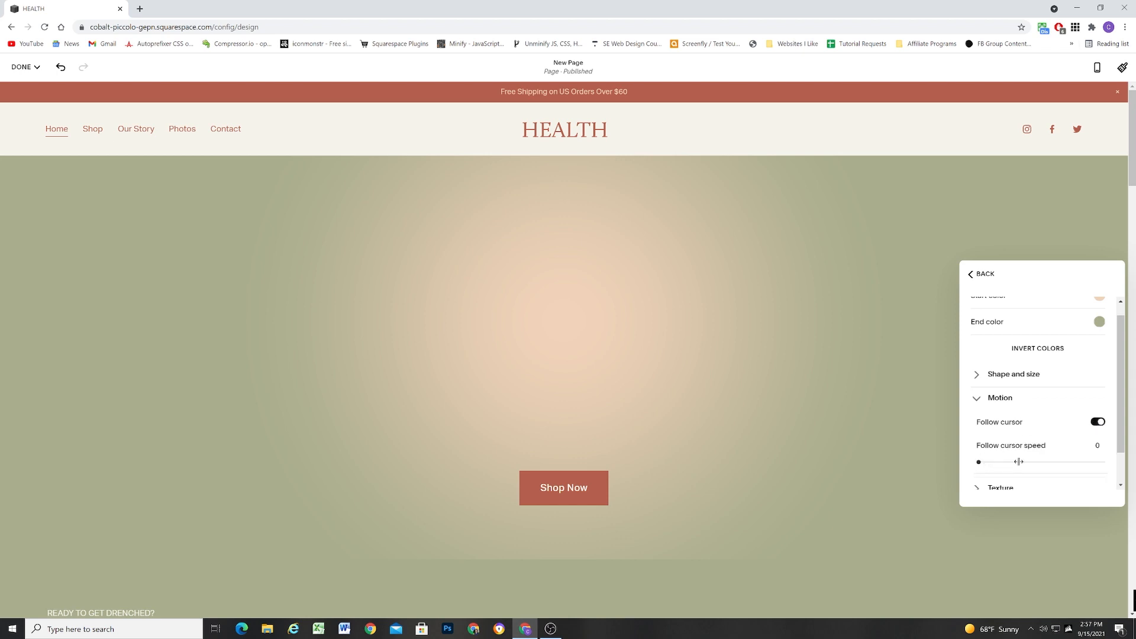
pyautogui.moveTo(980, 462); pyautogui.dragTo(1024, 461)
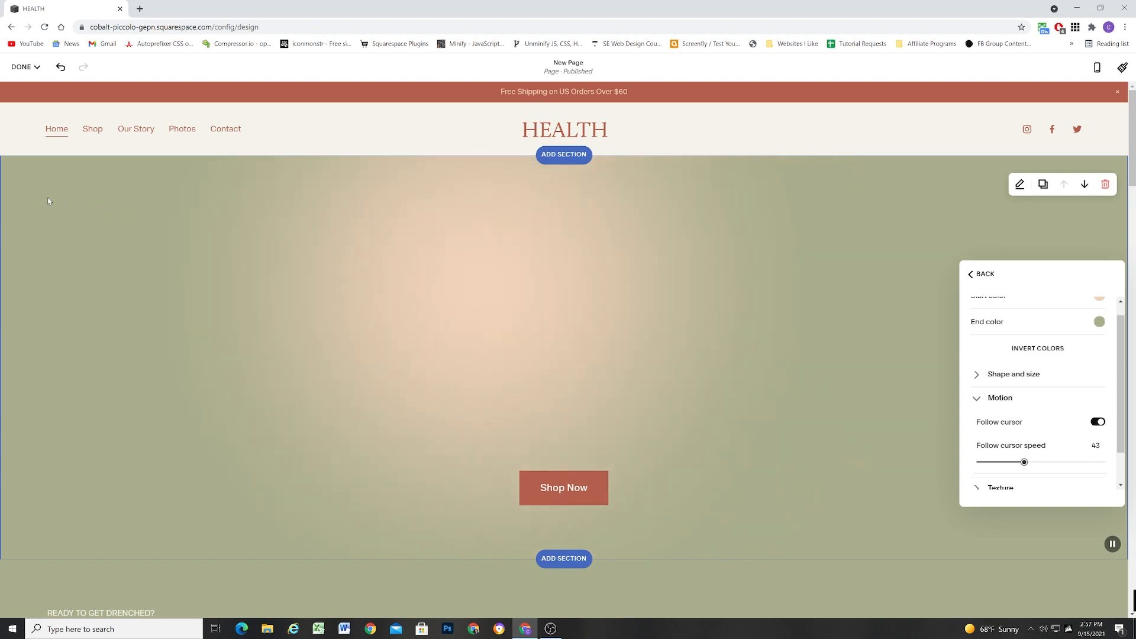
pyautogui.moveTo(273, 535)
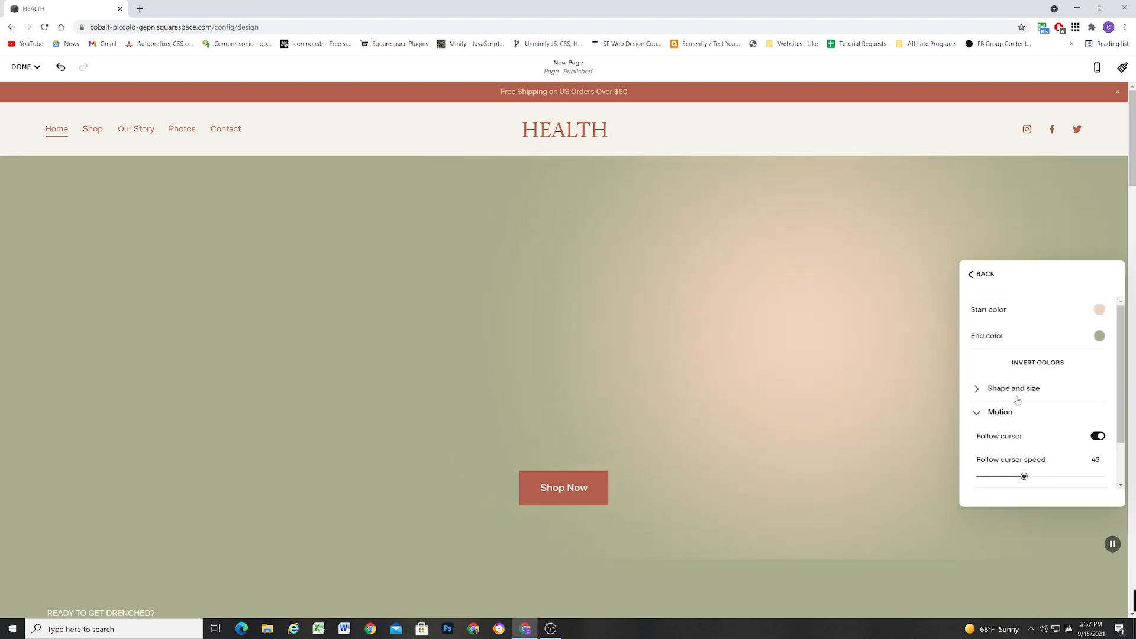
# Return to the presets and try the linear gradient and orange organic shapes art.
pyautogui.click(981, 273)
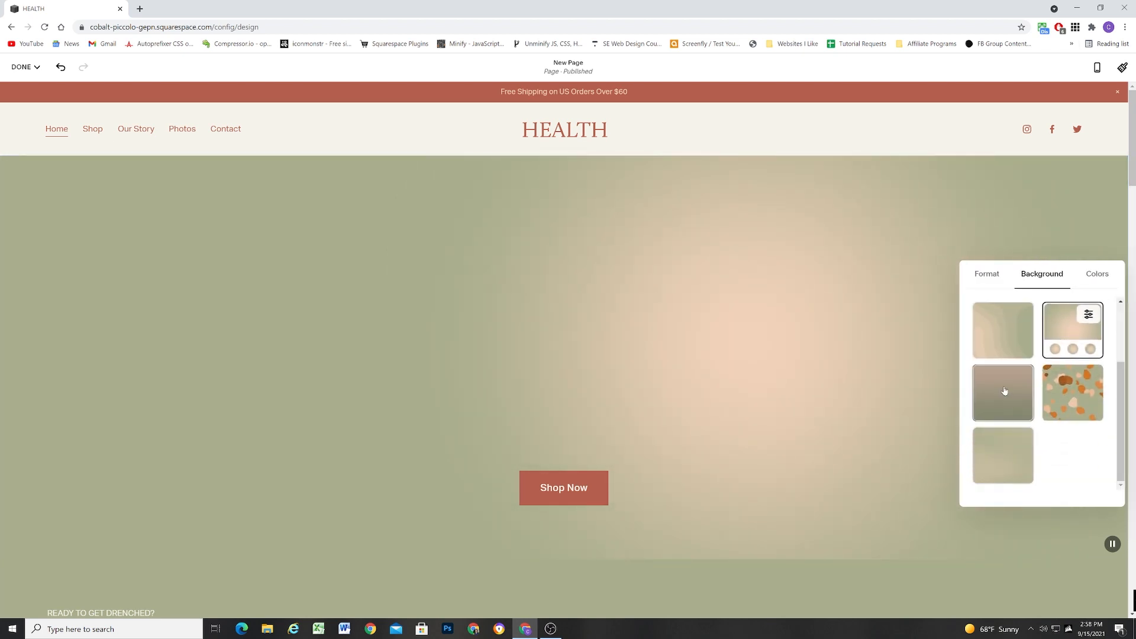
pyautogui.click(1002, 392)
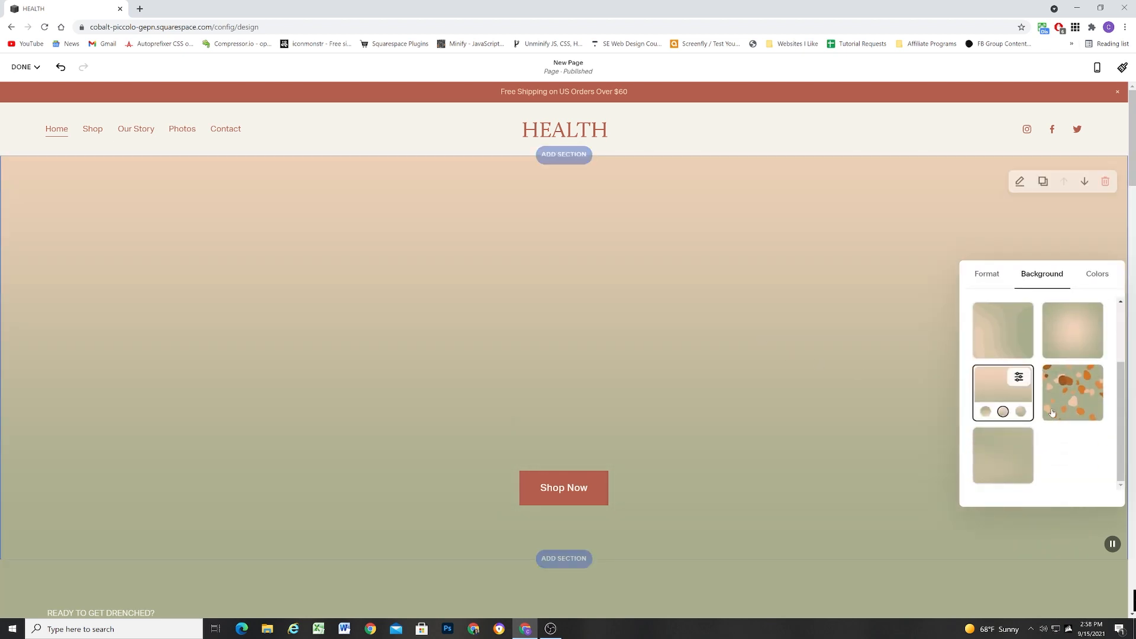
pyautogui.click(1072, 391)
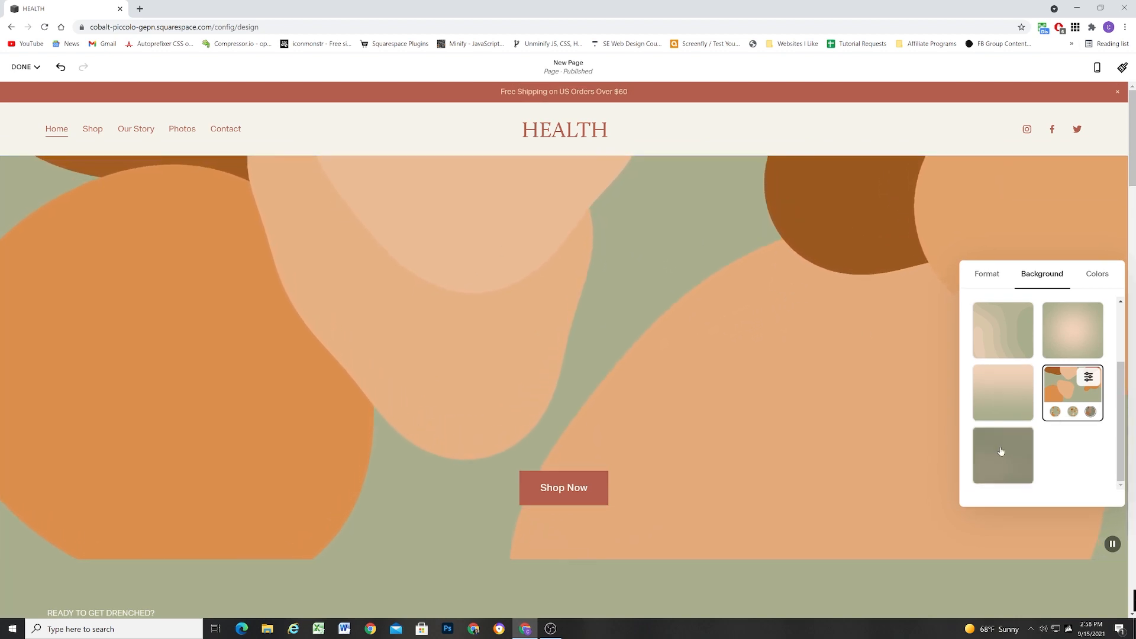
# Apply the diagonal line pattern and cycle its cube and other geometric variants.
pyautogui.click(1003, 455)
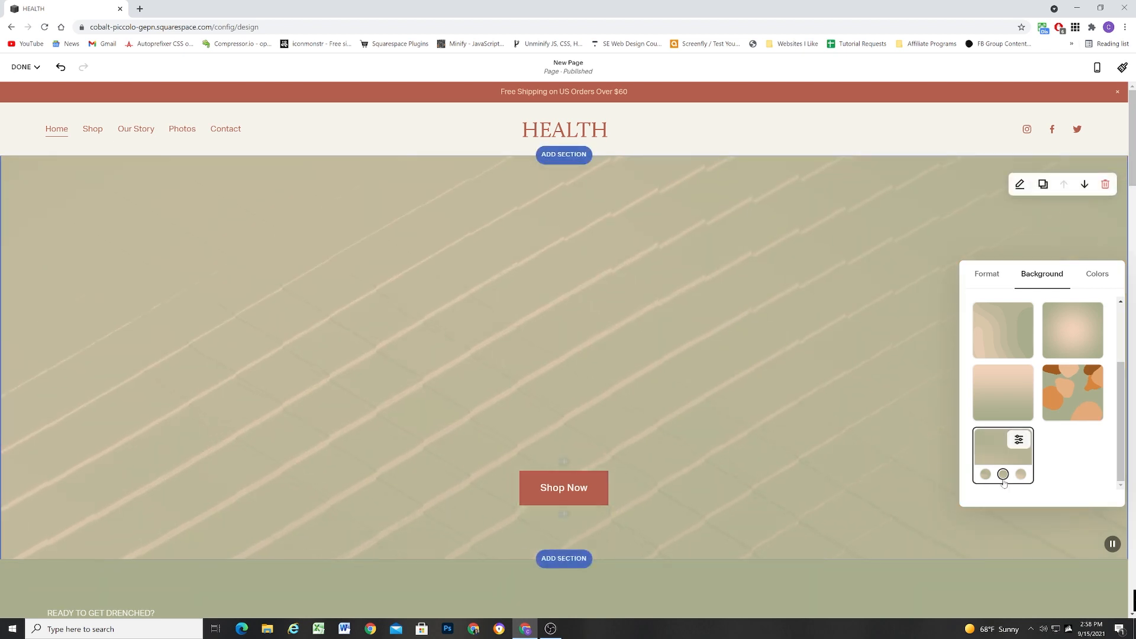
pyautogui.click(1021, 475)
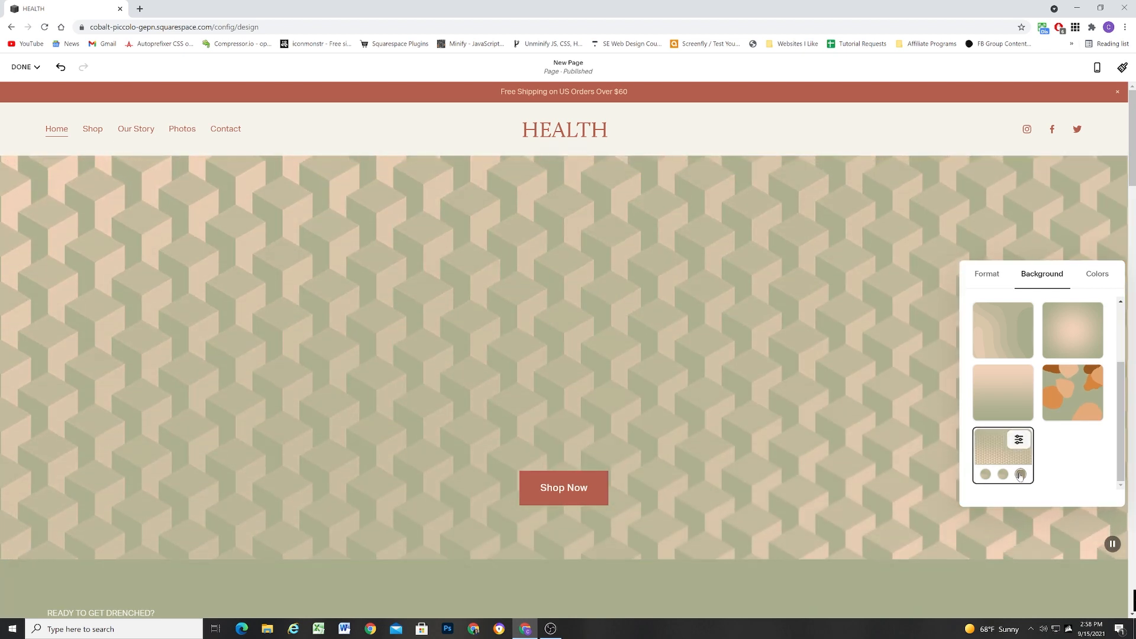
pyautogui.click(986, 475)
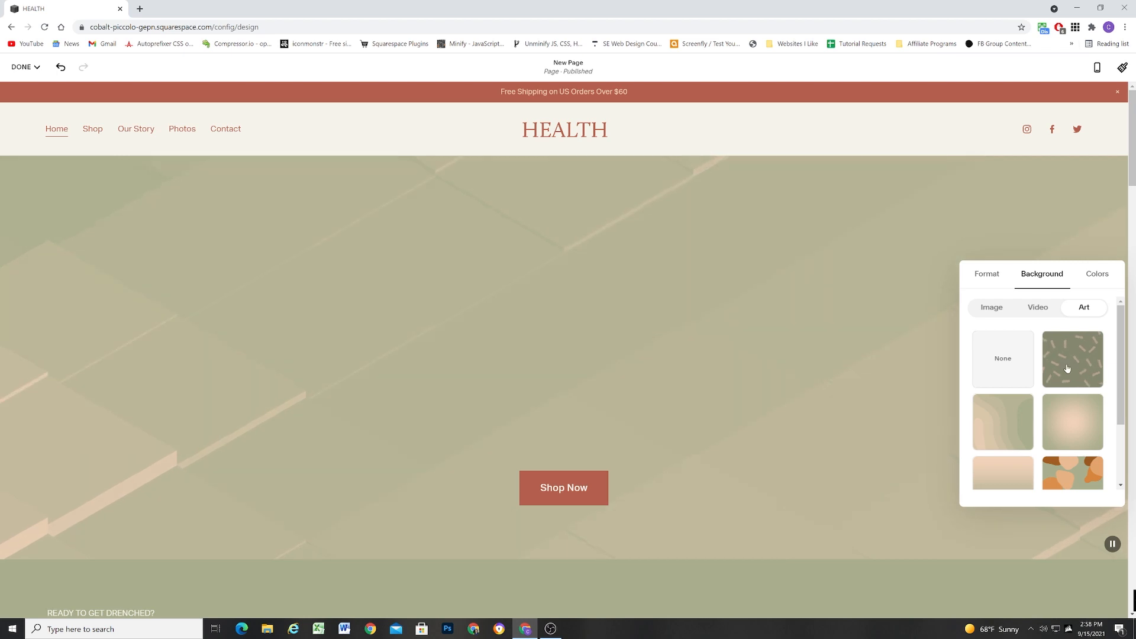
# Try the brushstroke then orange shapes art and view the orange shapes' settings.
pyautogui.click(1072, 358)
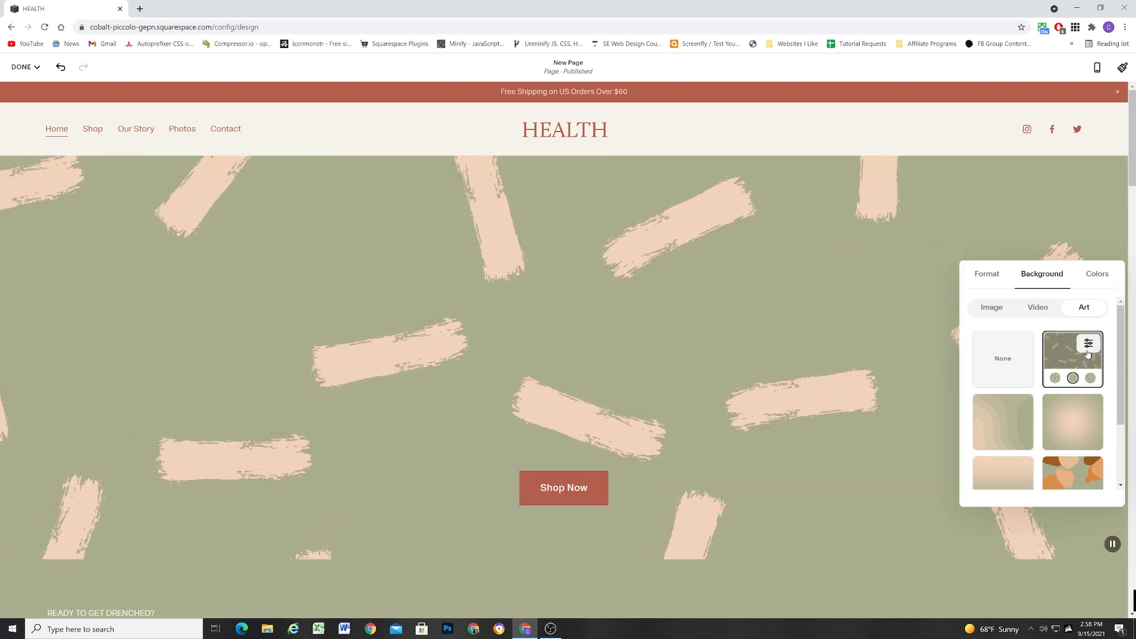
pyautogui.click(1072, 473)
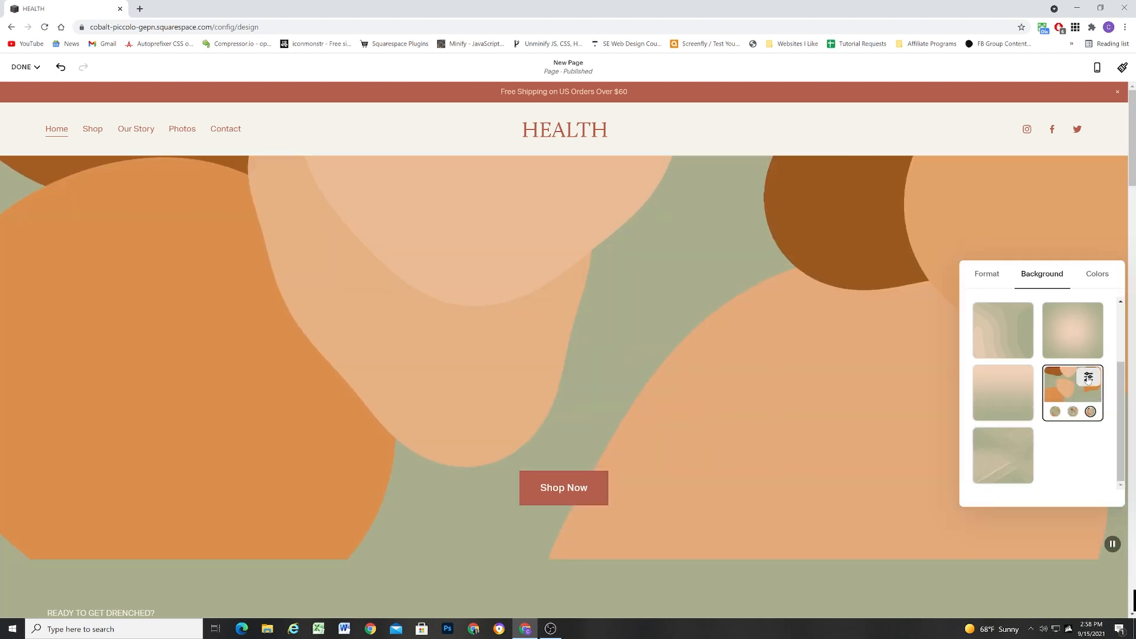
pyautogui.click(1090, 376)
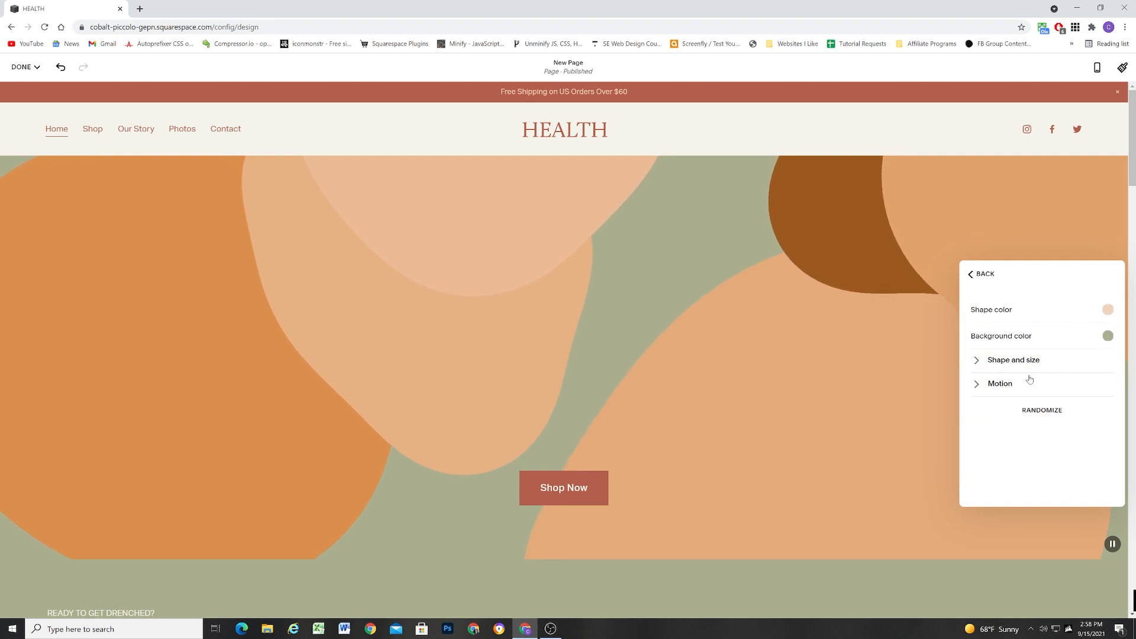
# Reapply the peach brushstroke art and show its shape and colour settings.
pyautogui.click(980, 274)
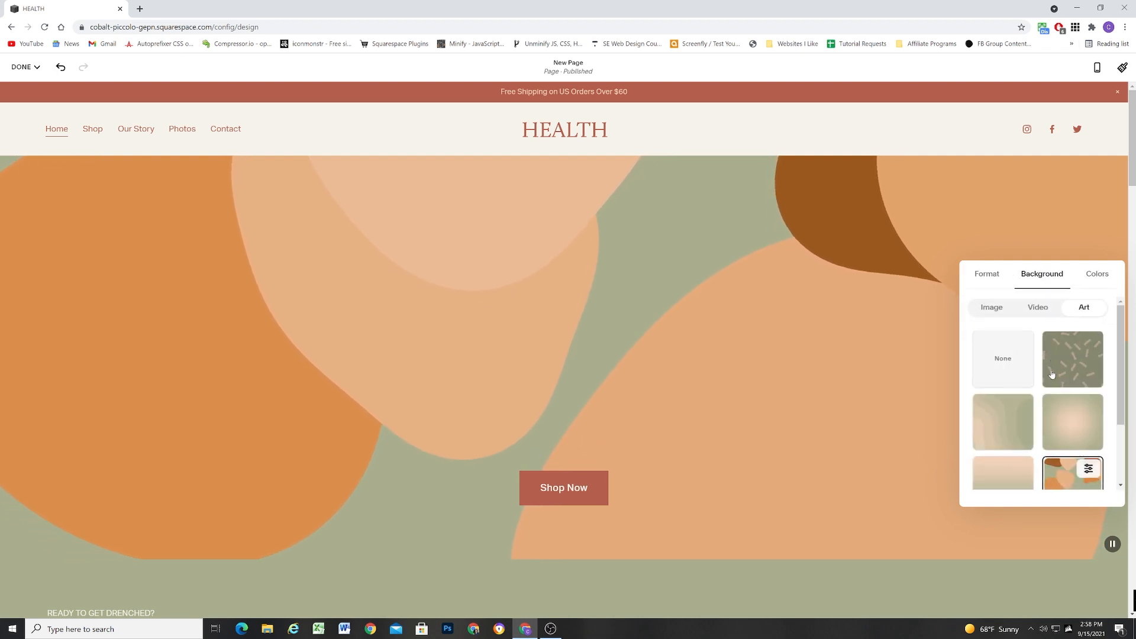
pyautogui.click(1074, 357)
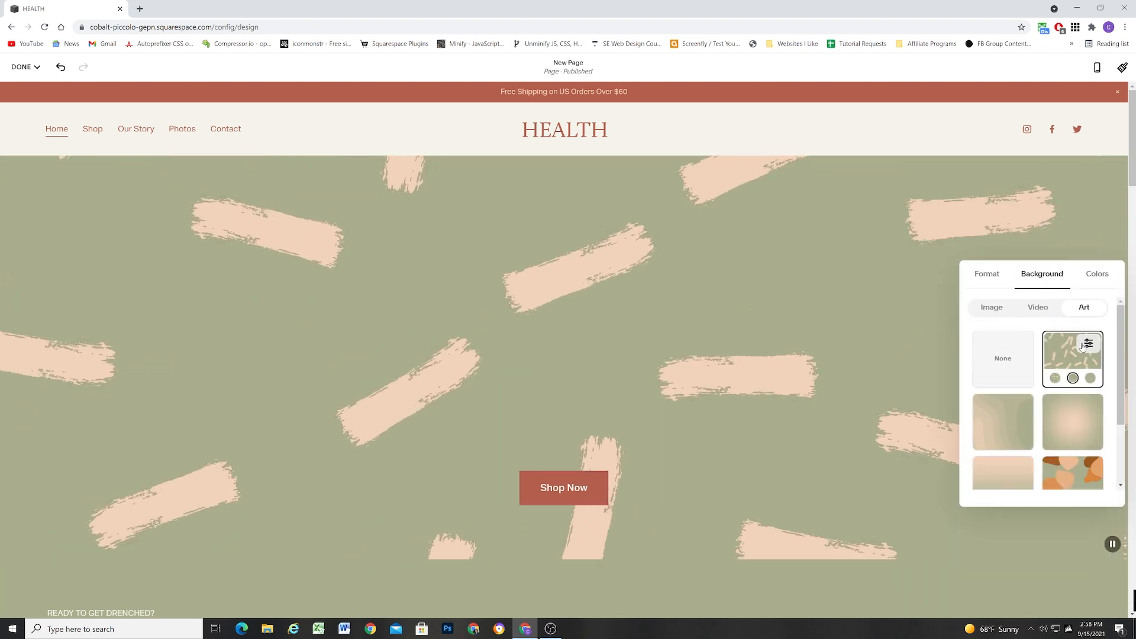
pyautogui.click(1088, 344)
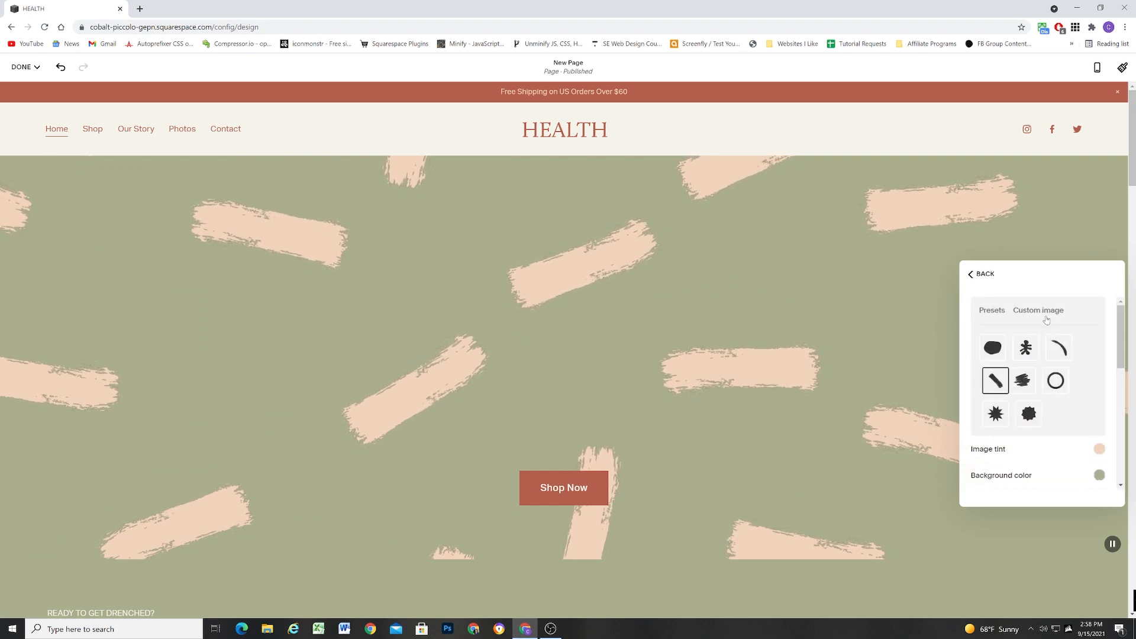